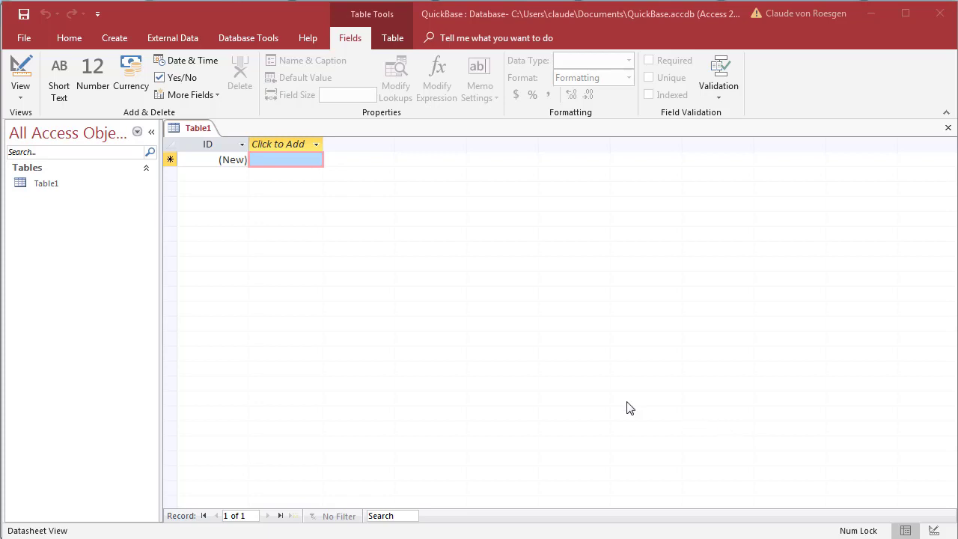
mouse_move(411, 309)
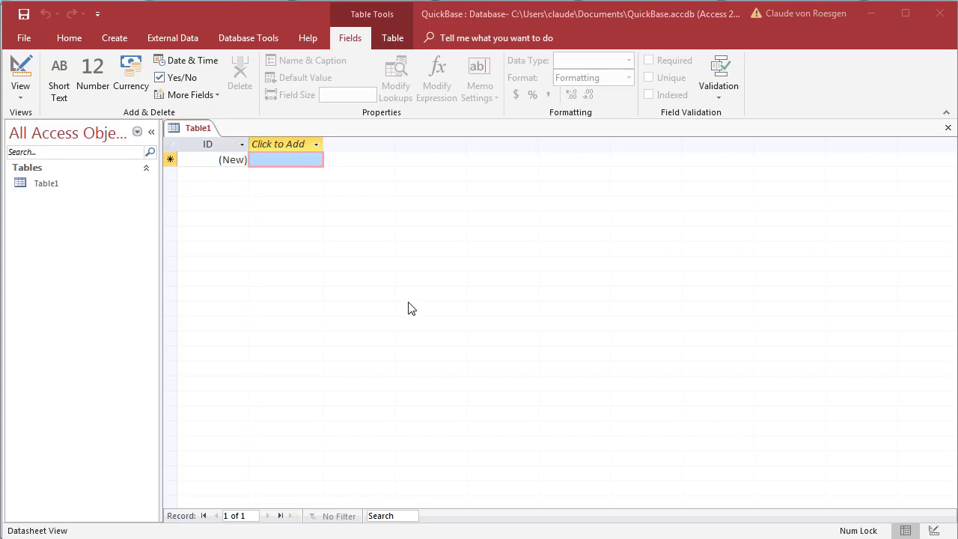
mouse_move(185, 43)
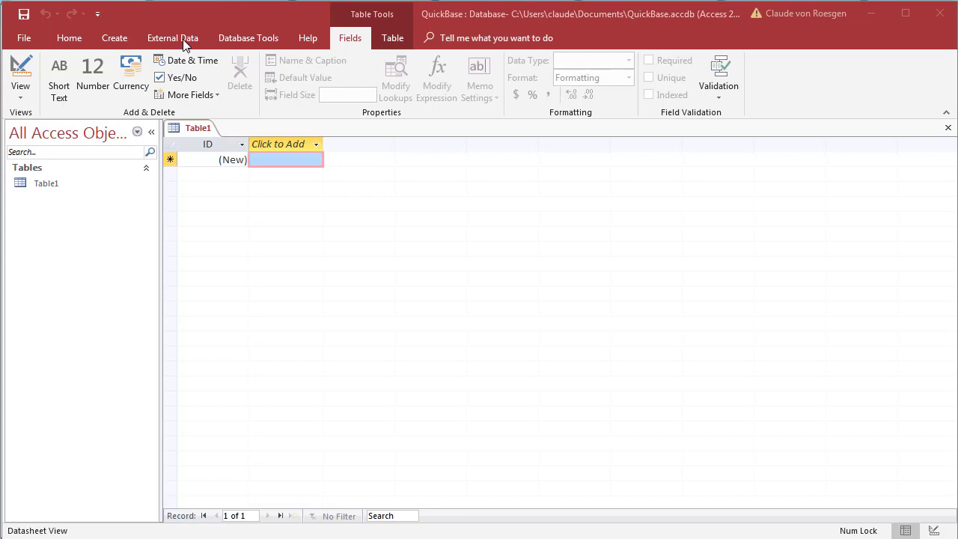
Show the From Other Sources data source types under External Data, New Data Source.
left_click(173, 38)
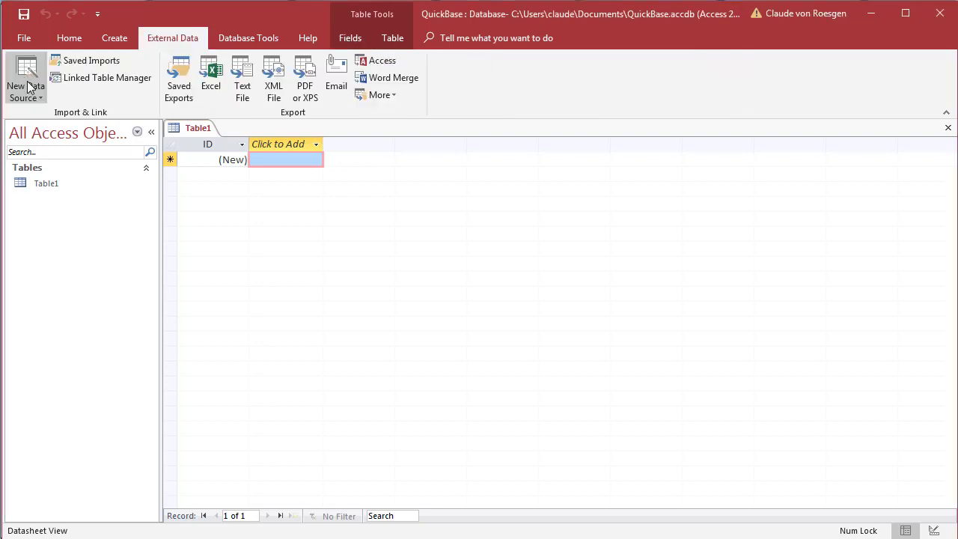
left_click(24, 84)
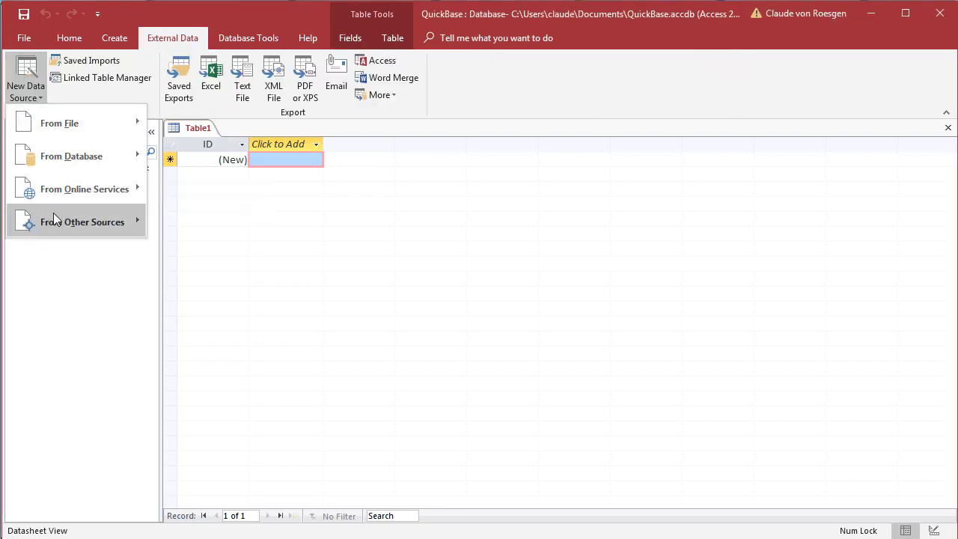
left_click(82, 221)
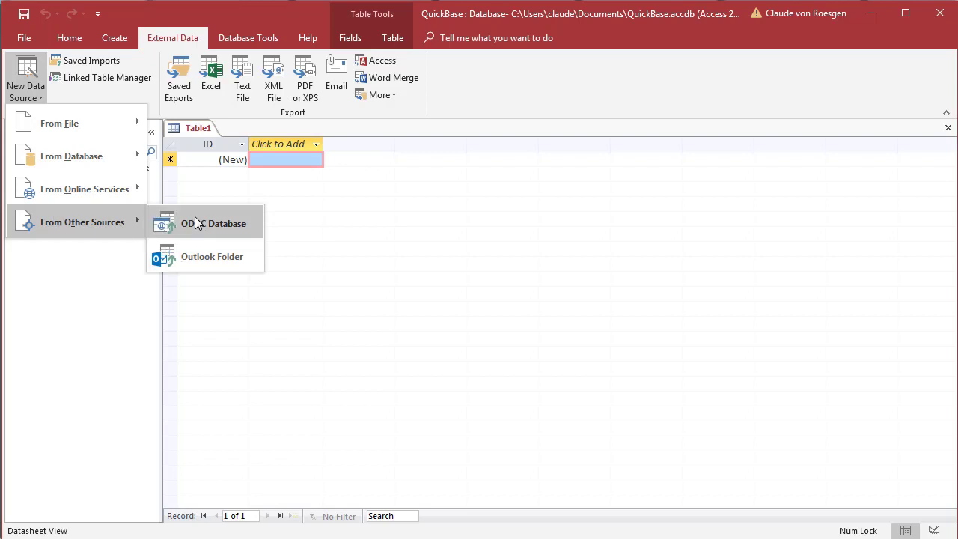
Start an ODBC Database import set to link the source by creating a linked table.
left_click(213, 223)
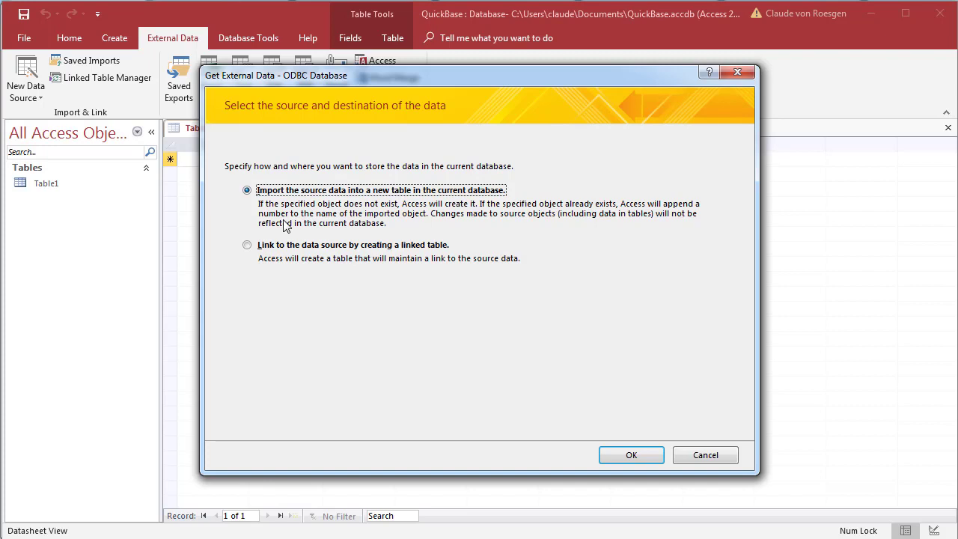
mouse_move(247, 245)
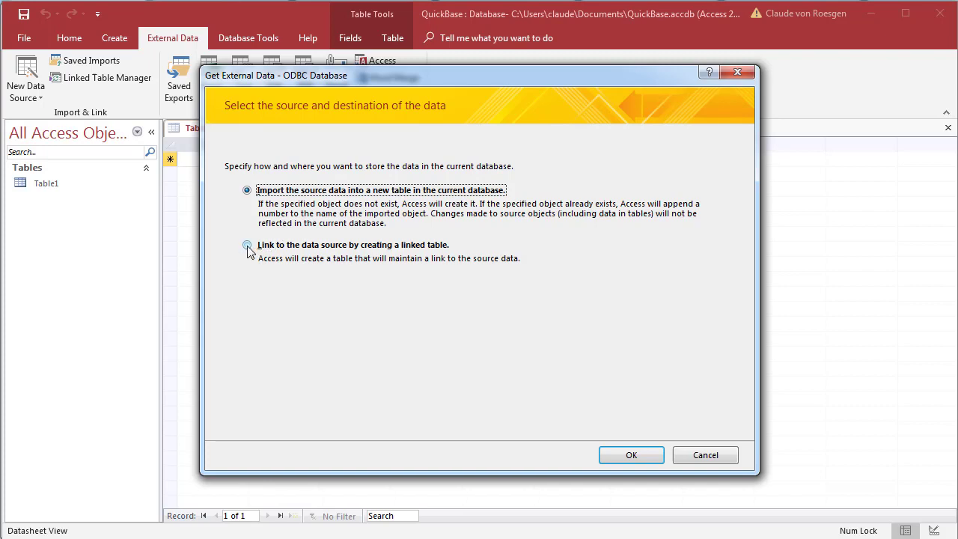
left_click(631, 454)
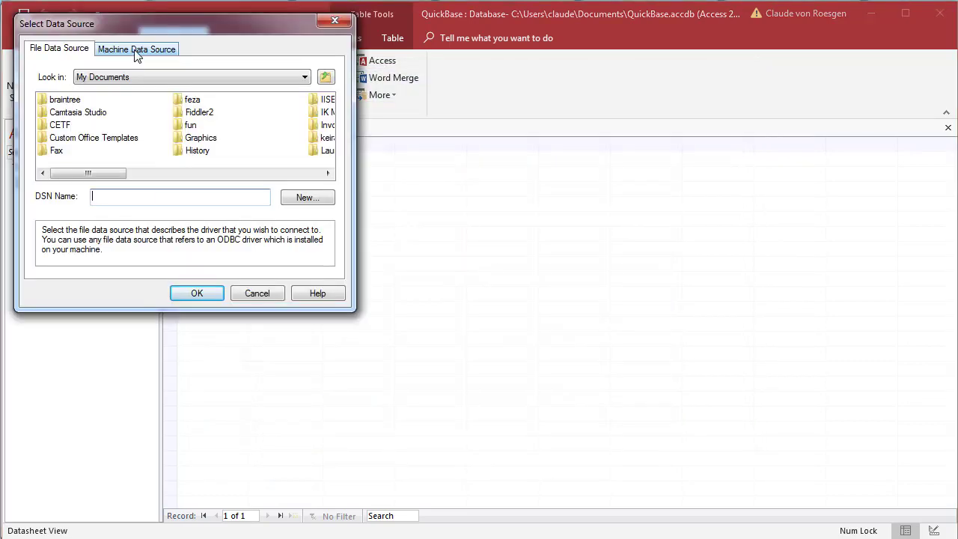
Select the 'QuickBase via QuNect 32 bit' machine data source.
left_click(137, 48)
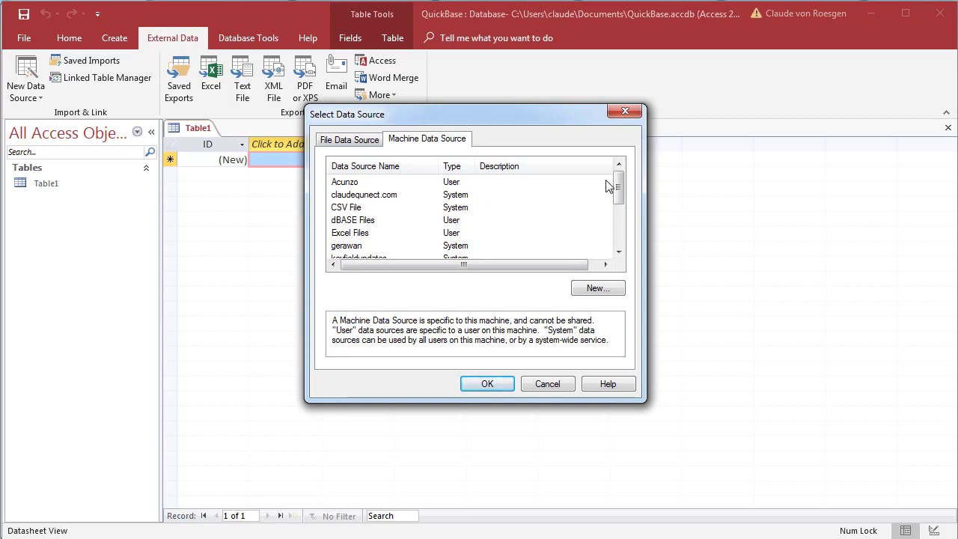
scroll("down", 3)
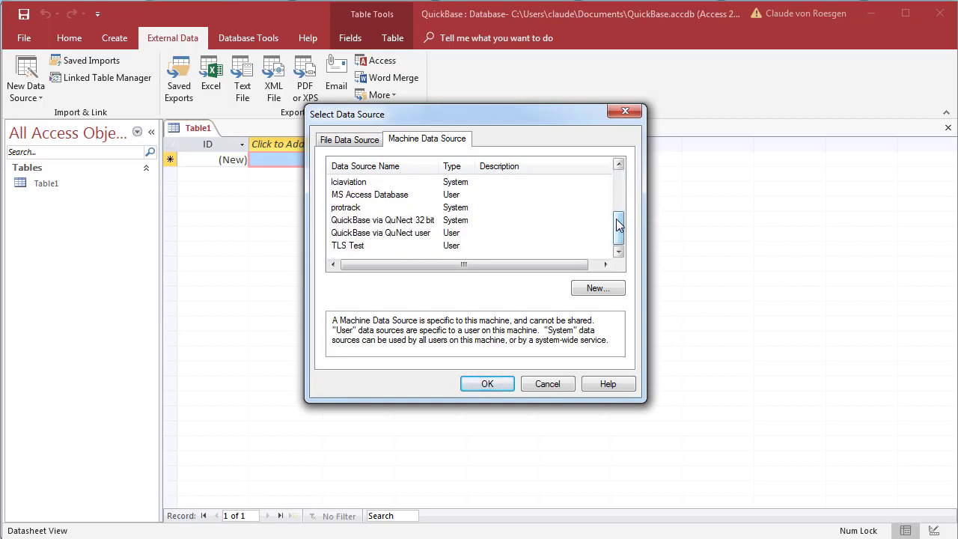
left_click(382, 220)
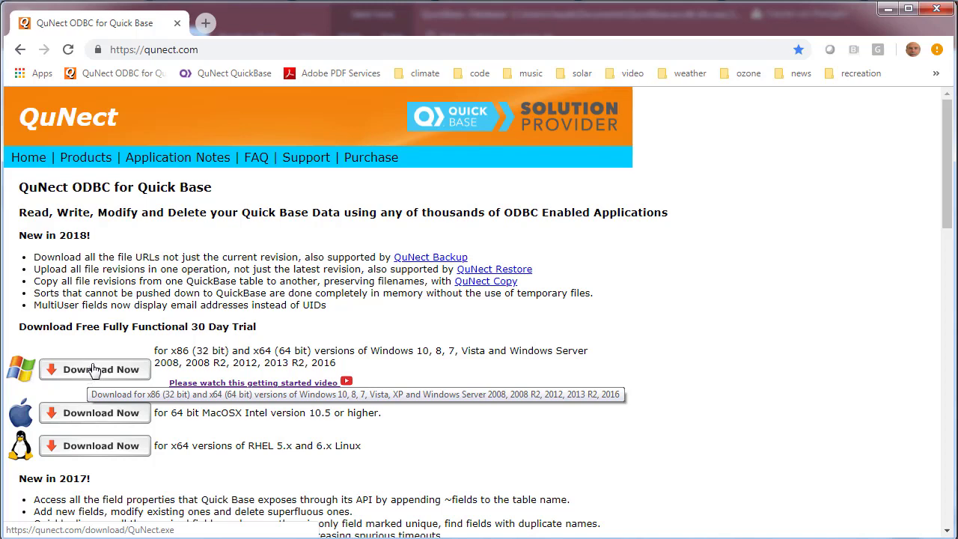
mouse_move(239, 390)
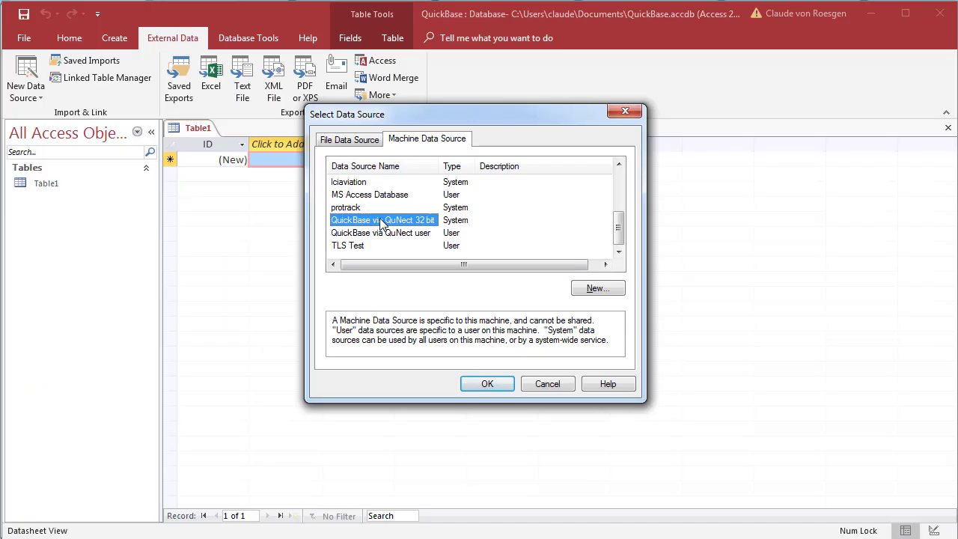
mouse_move(423, 262)
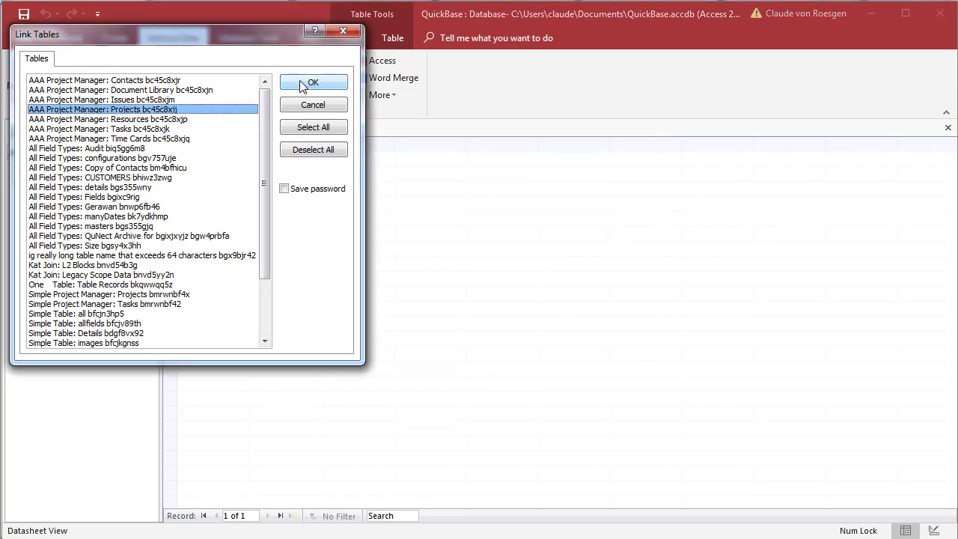
Link 'AAA Project Manager: Projects' and open the linked table in datasheet view.
left_click(313, 83)
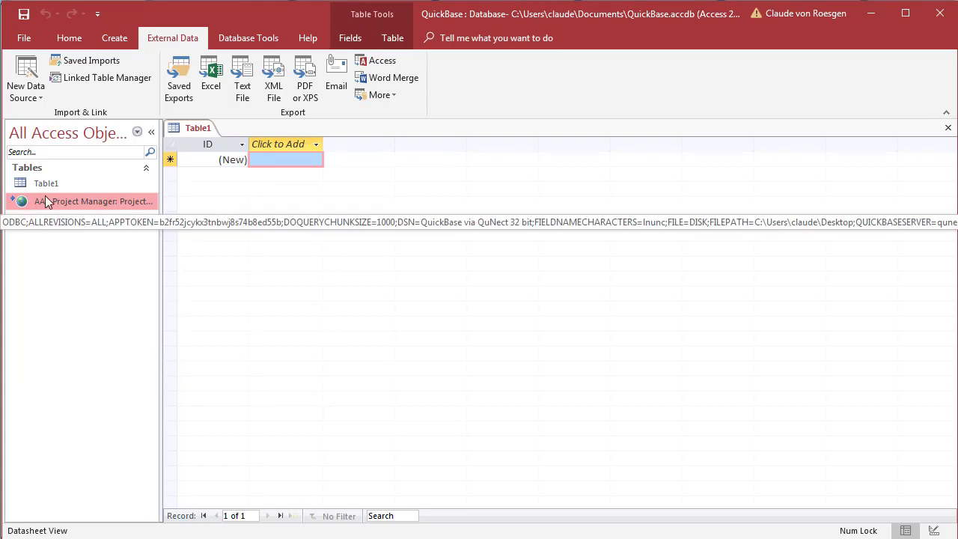
mouse_move(44, 200)
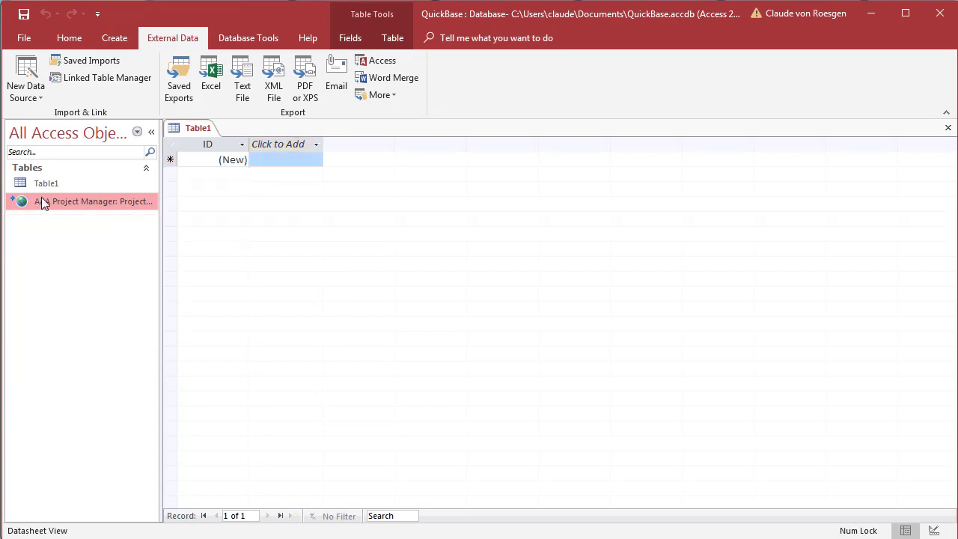
double_click(103, 201)
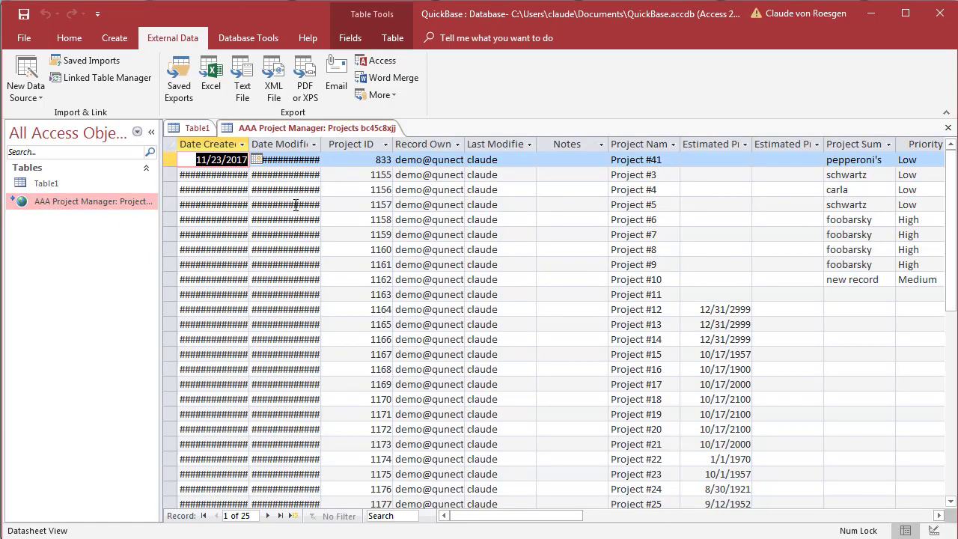
mouse_move(253, 146)
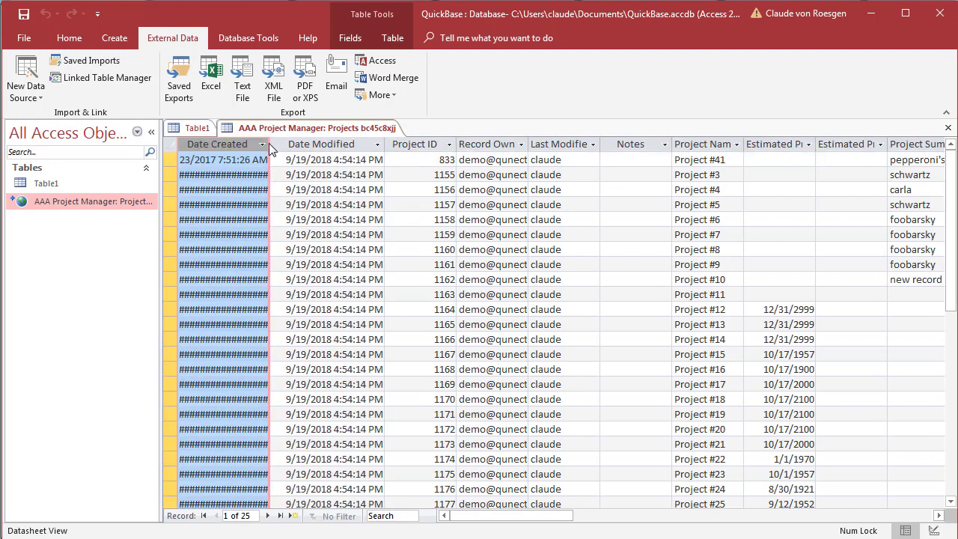
mouse_move(271, 144)
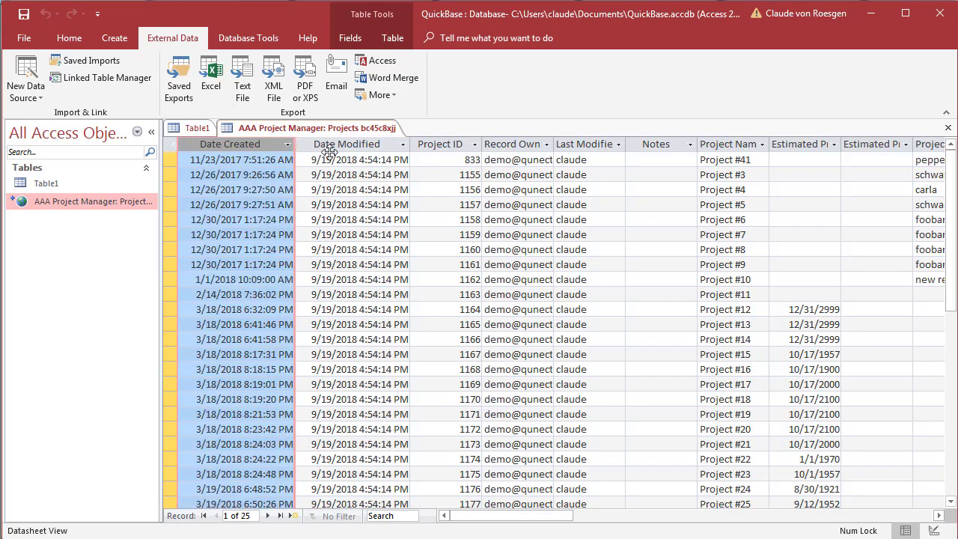
mouse_move(484, 211)
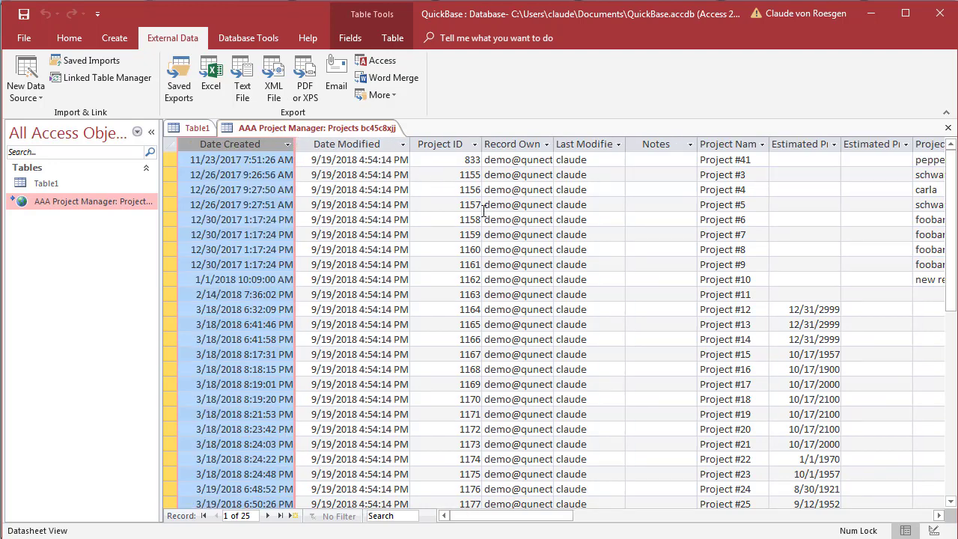
mouse_move(495, 153)
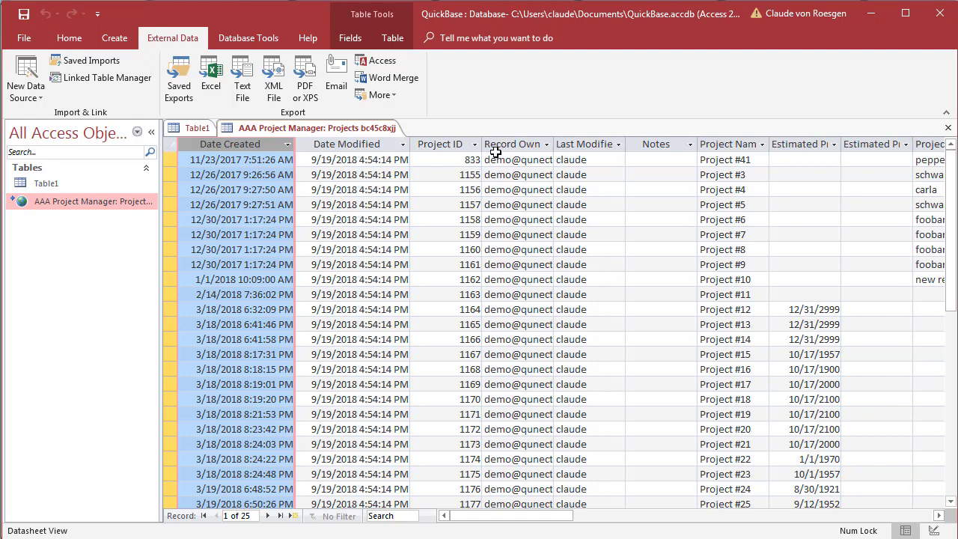
mouse_move(608, 228)
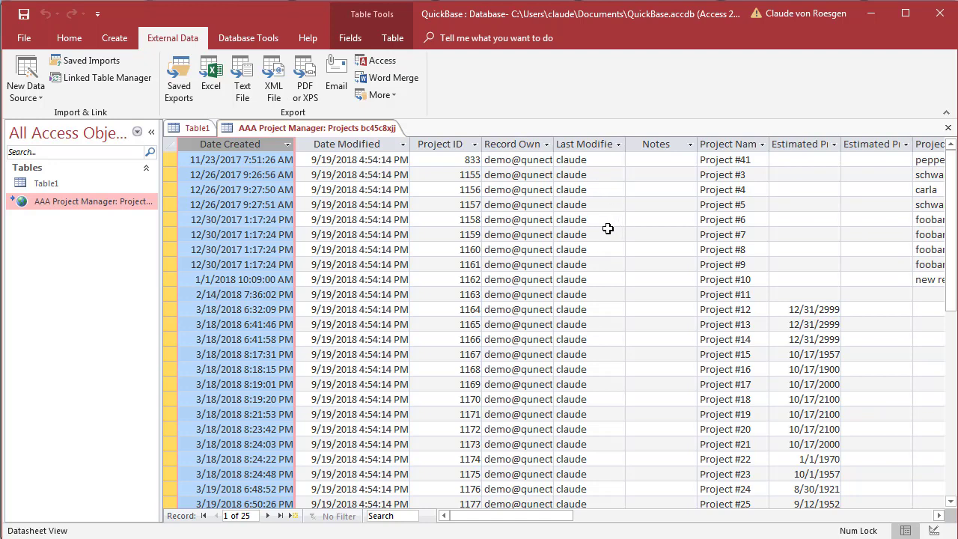
Widen the Date Created and Date Modified columns to show full date-times.
left_click(241, 159)
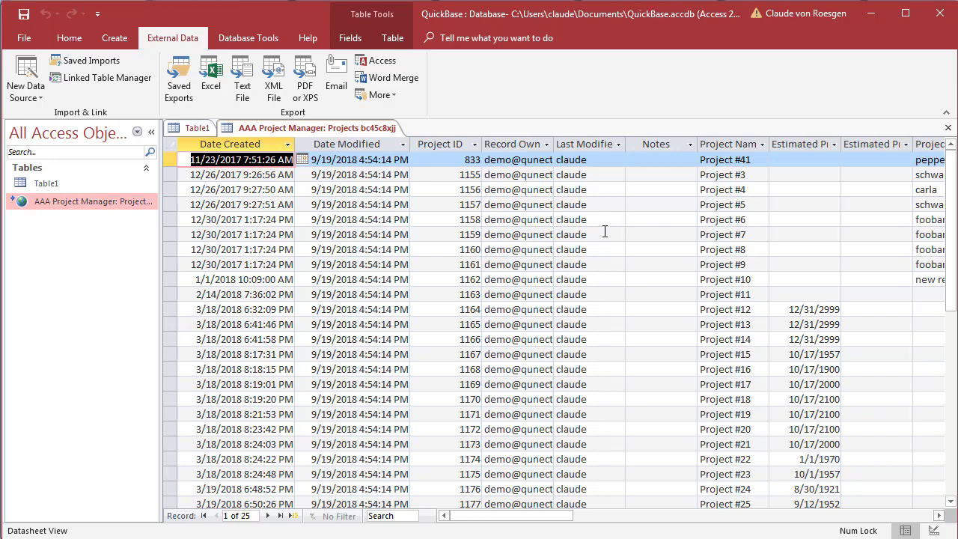